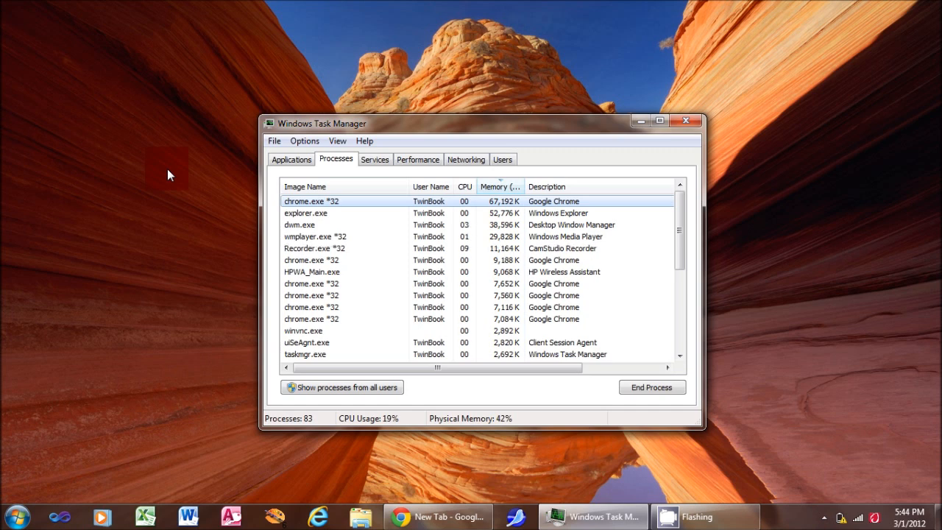
pyautogui.moveTo(187, 175)
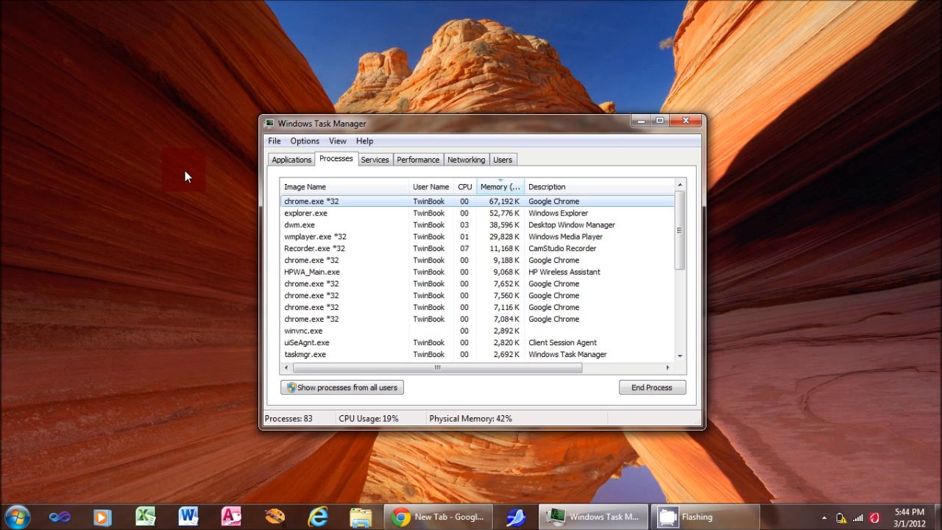
# Step: Check the CPU and memory performance graphs, then close Task Manager to the desktop
pyautogui.click(417, 159)
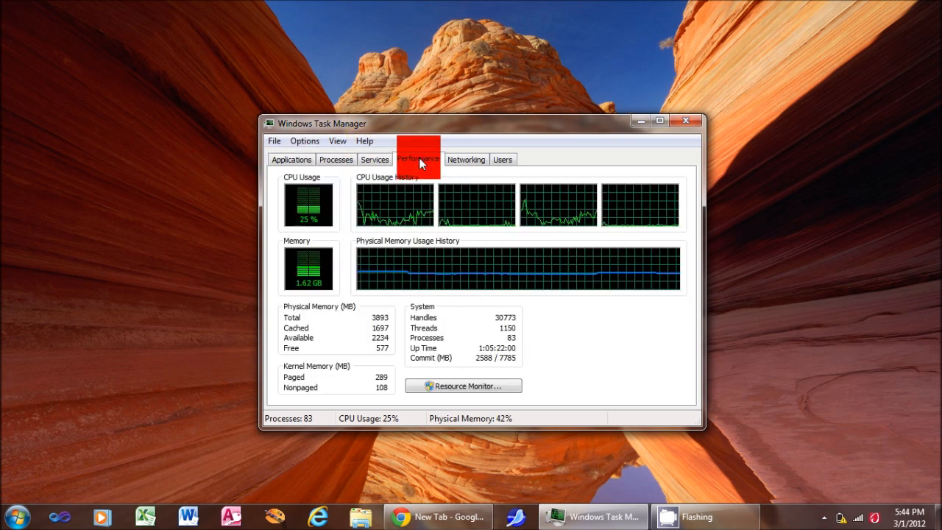
pyautogui.click(335, 159)
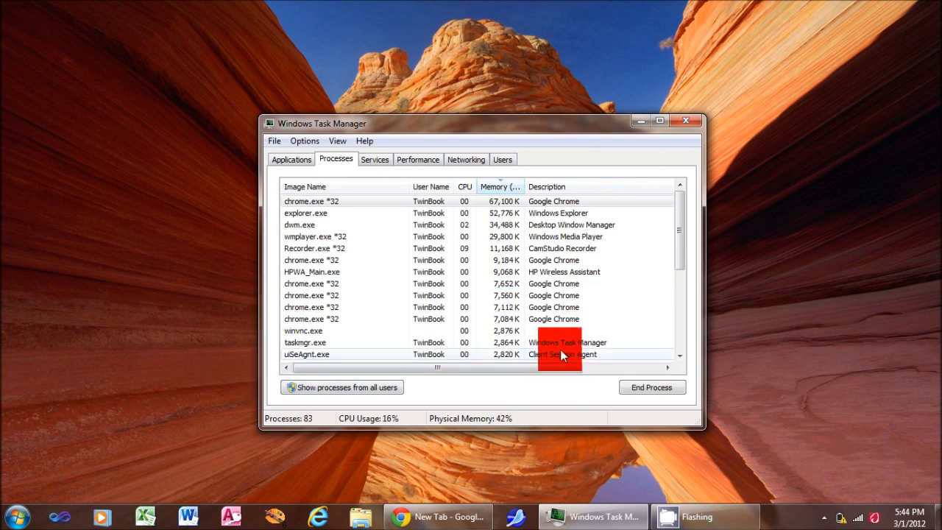
pyautogui.moveTo(532, 321)
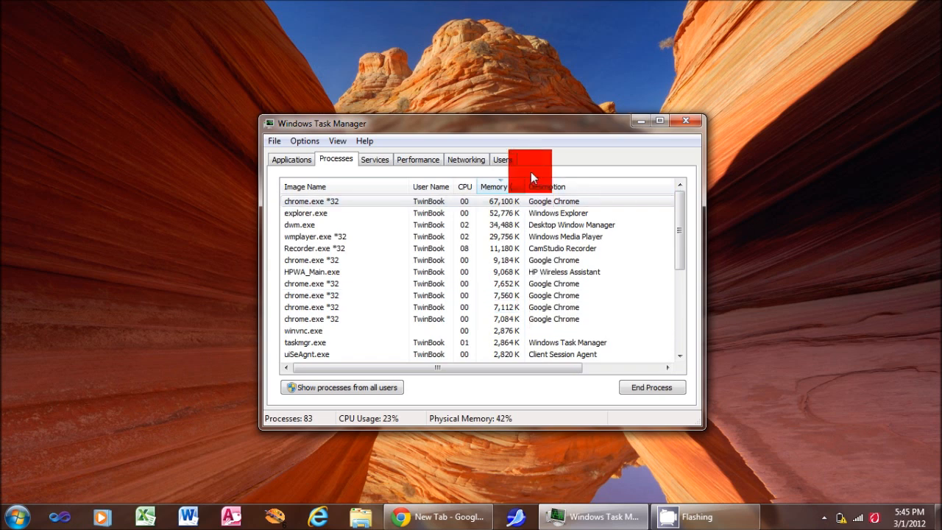
pyautogui.moveTo(412, 187)
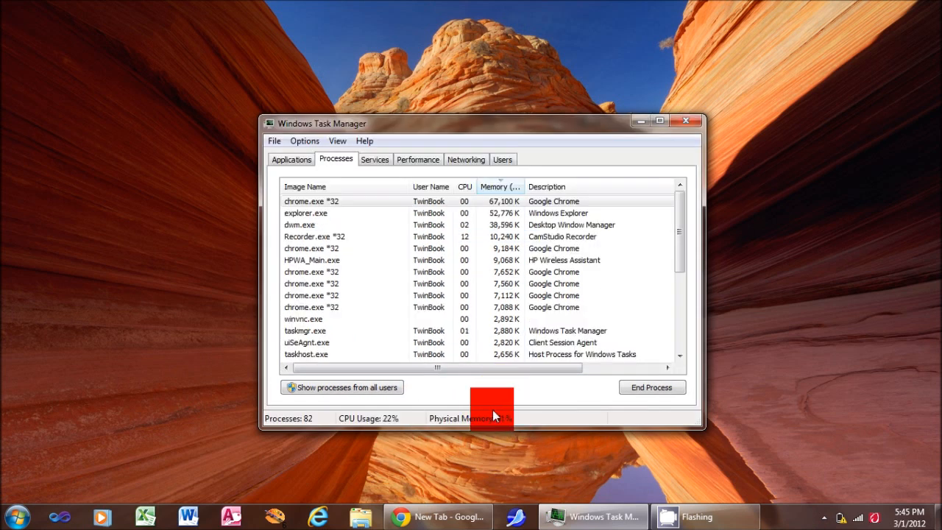
pyautogui.moveTo(513, 385)
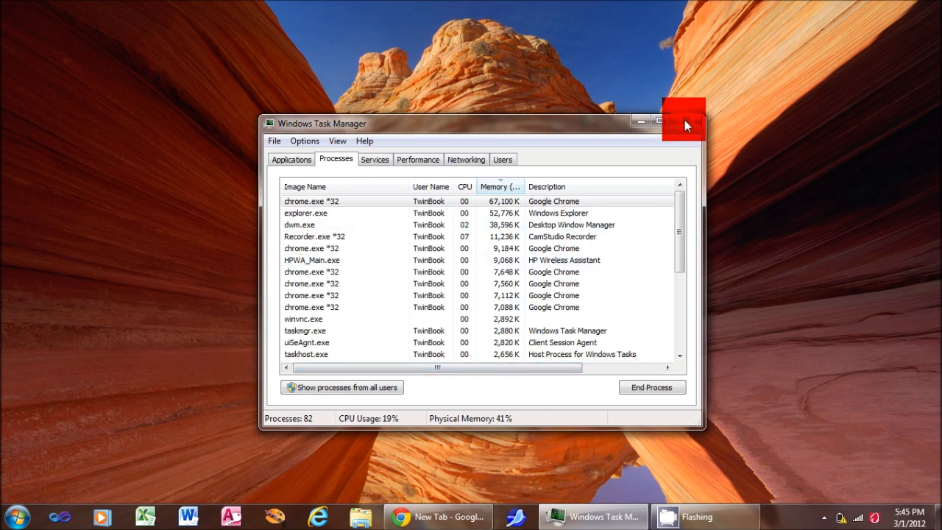
pyautogui.moveTo(684, 124)
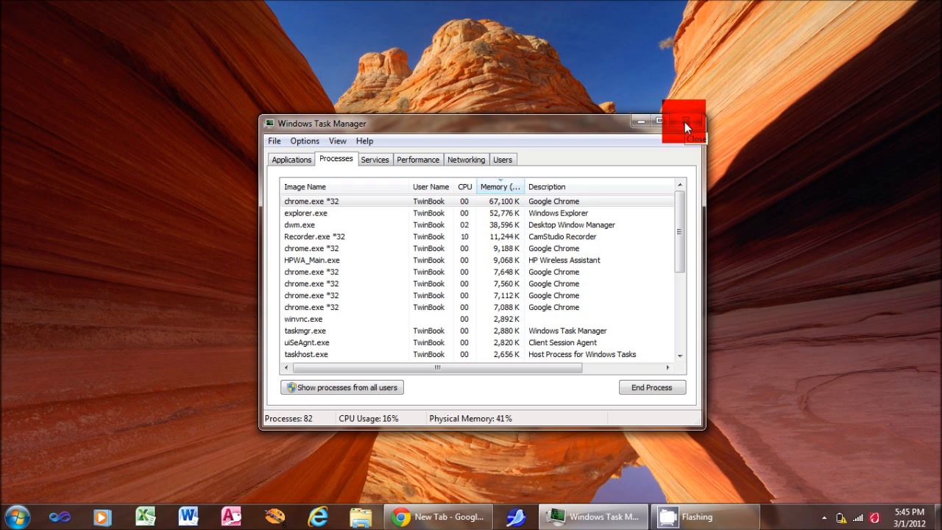
pyautogui.click(684, 125)
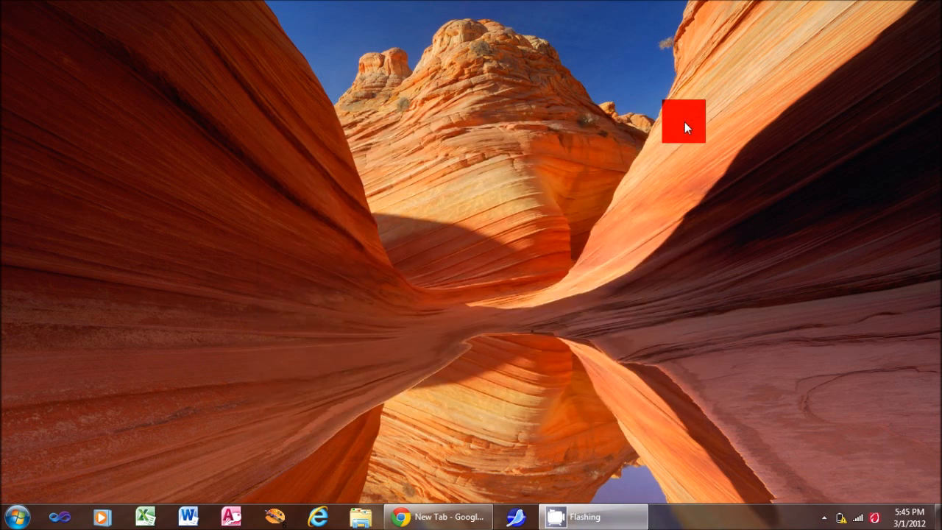